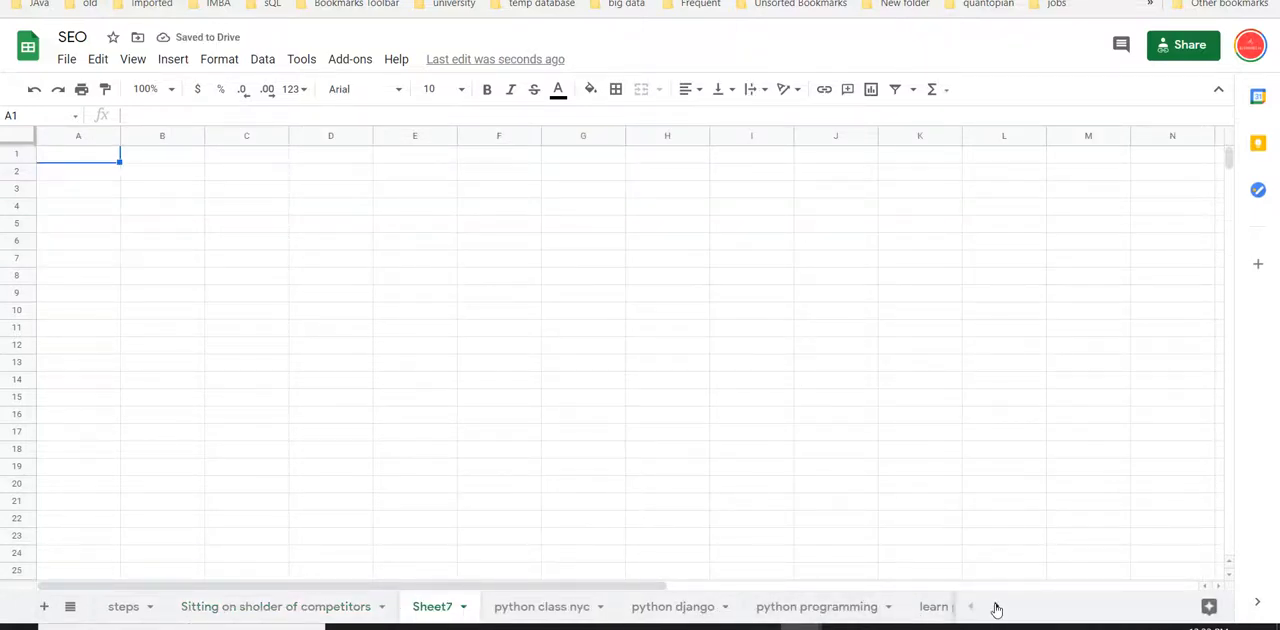
# Rename the blank Sheet7 tab to 'excel'.
pyautogui.click(996, 606)
pyautogui.write('excel')
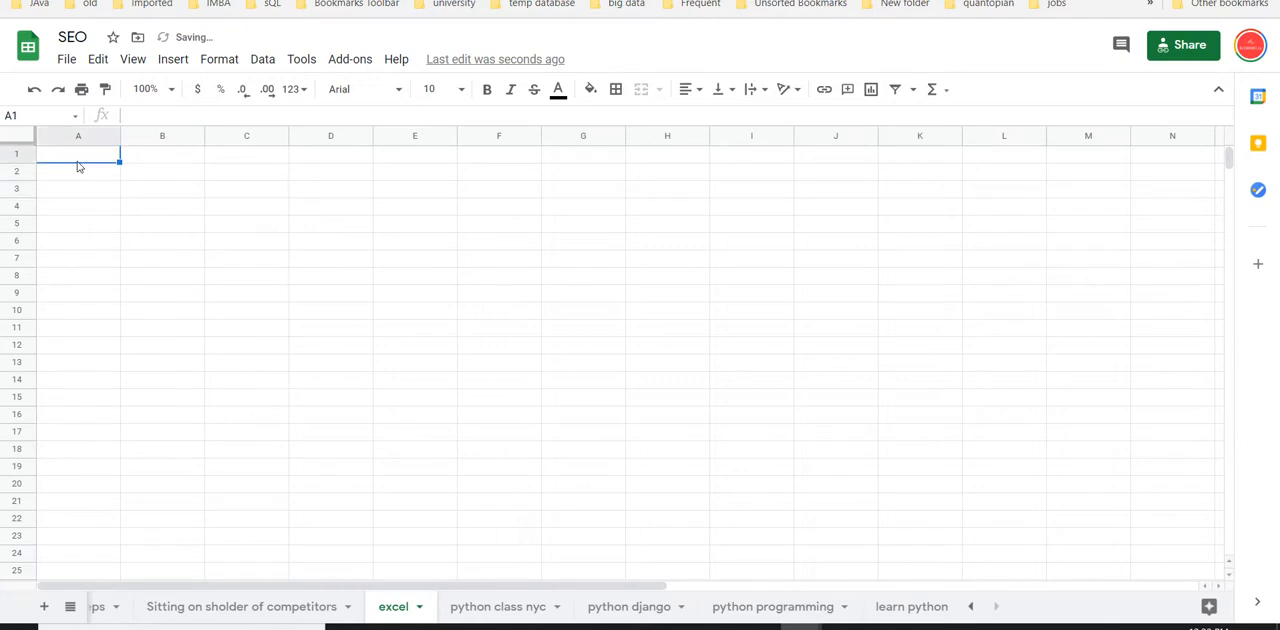
# Enter the first keyword phrases: MS excel tutor NYC, MS excel support NYC, MS Excel Help NYC.
pyautogui.write('MS ex')
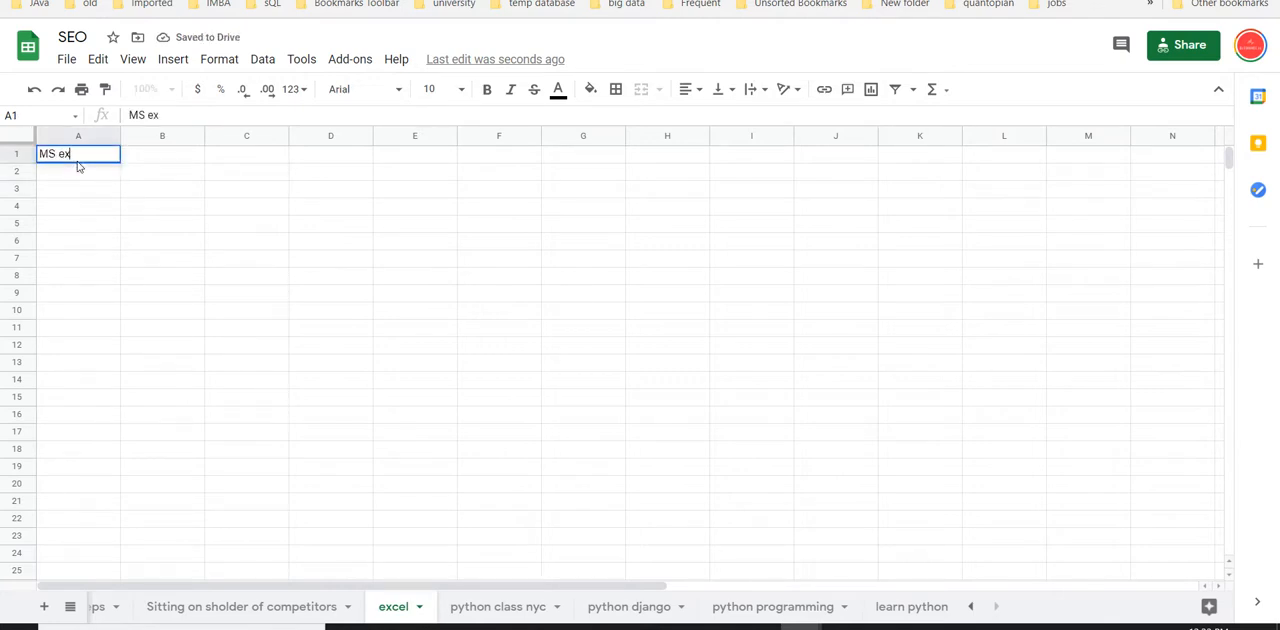
pyautogui.write('cel tutor NYC')
pyautogui.click(78, 188)
pyautogui.write('MS')
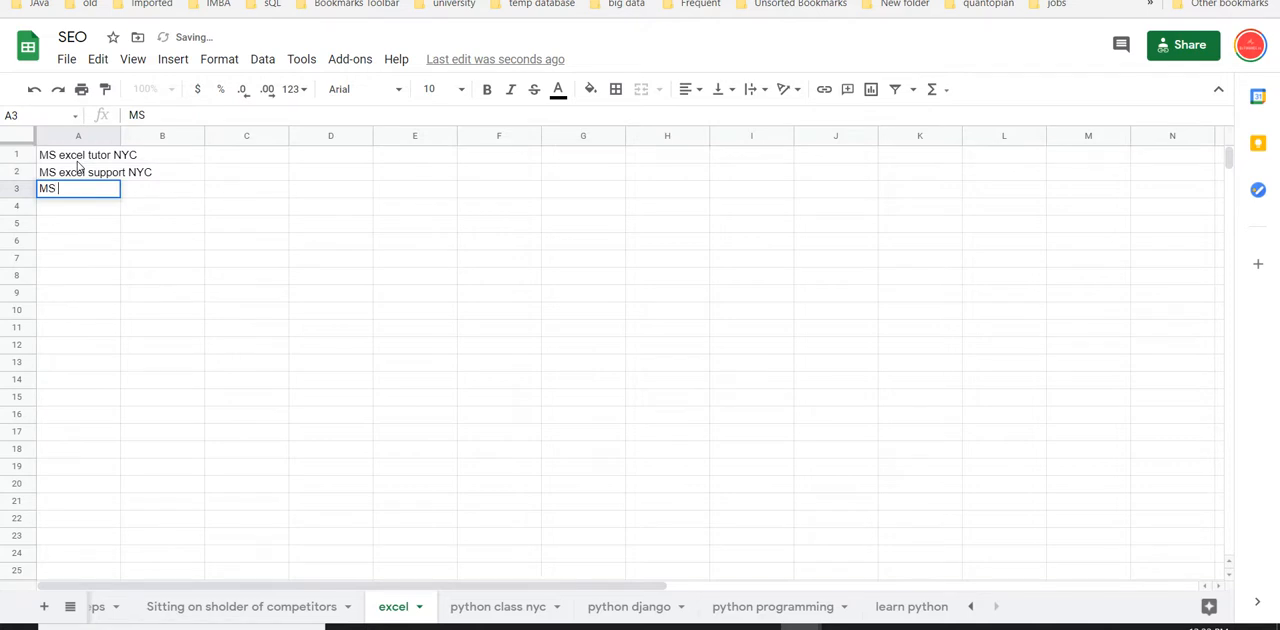
pyautogui.write('Excel Hek')
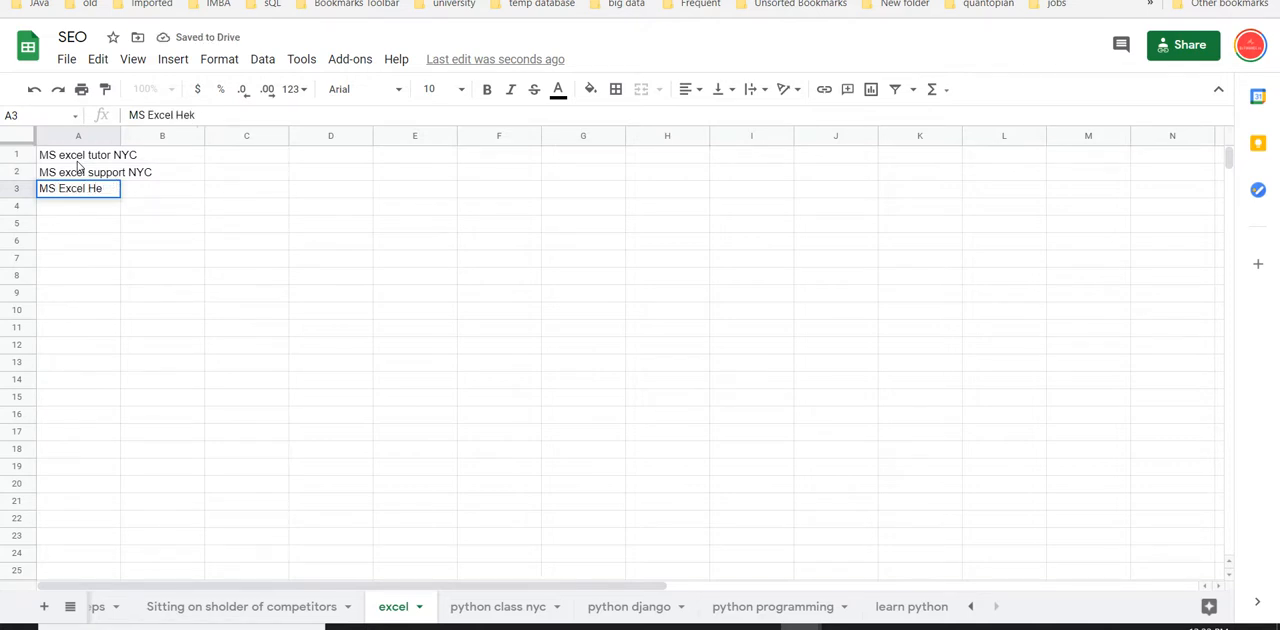
pyautogui.press('Enter')
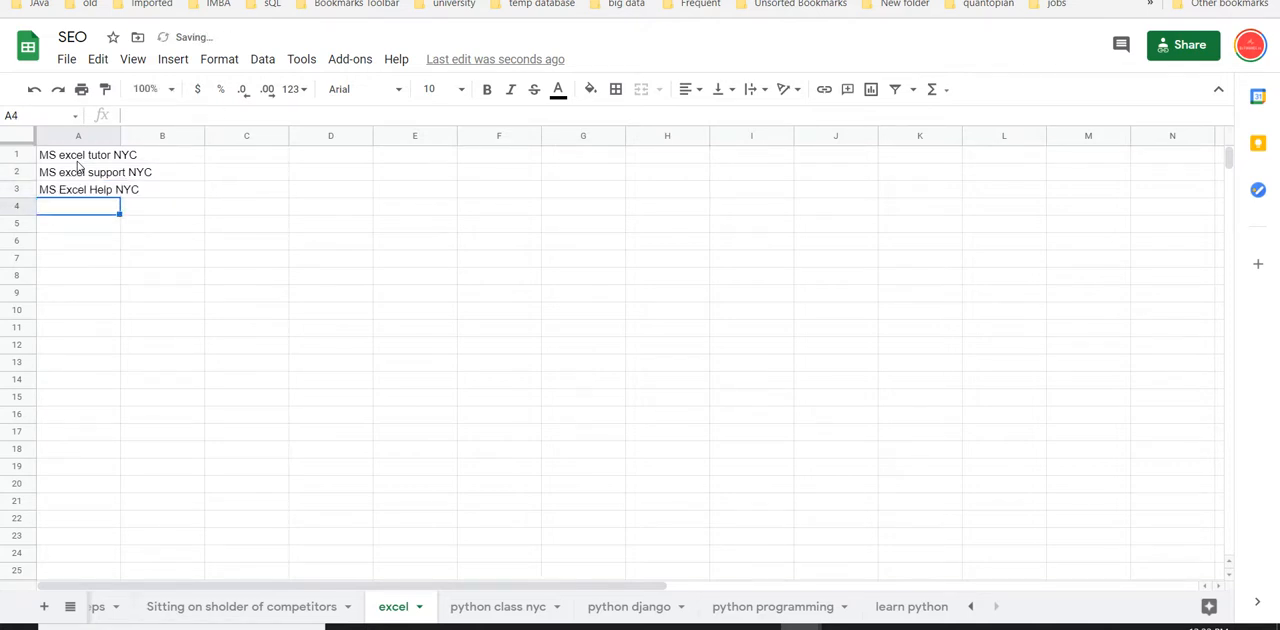
# Add Microsoft Excel Help NYC, MS Excel expert NYC, MS excel contractor NYC, then select column A.
pyautogui.write('Microsoft Excel')
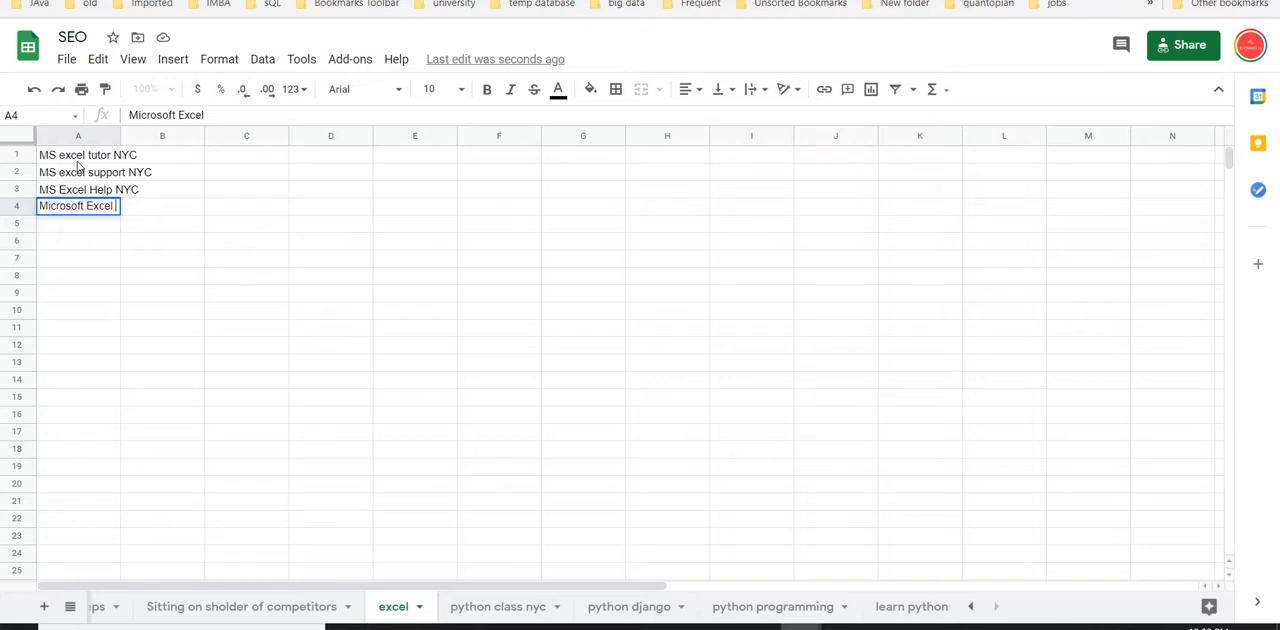
pyautogui.write('Help NYC')
pyautogui.click(78, 222)
pyautogui.write('MS Exc')
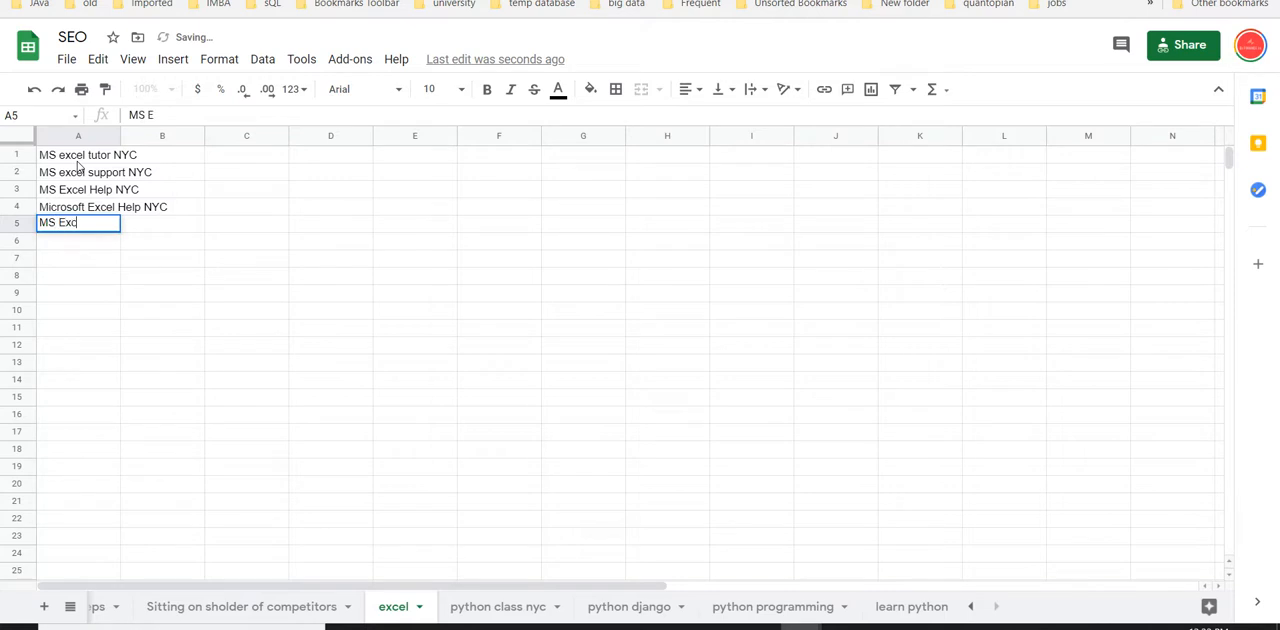
pyautogui.write('el')
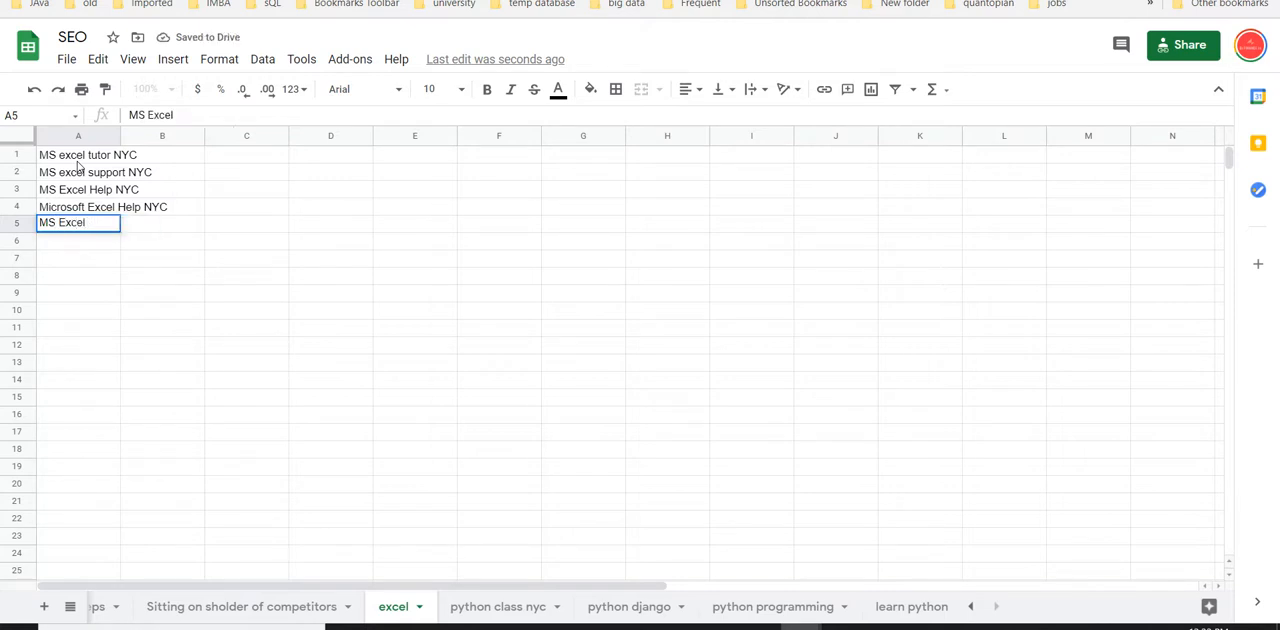
pyautogui.write('expert NYC')
pyautogui.click(78, 240)
pyautogui.write('MS excel contrac')
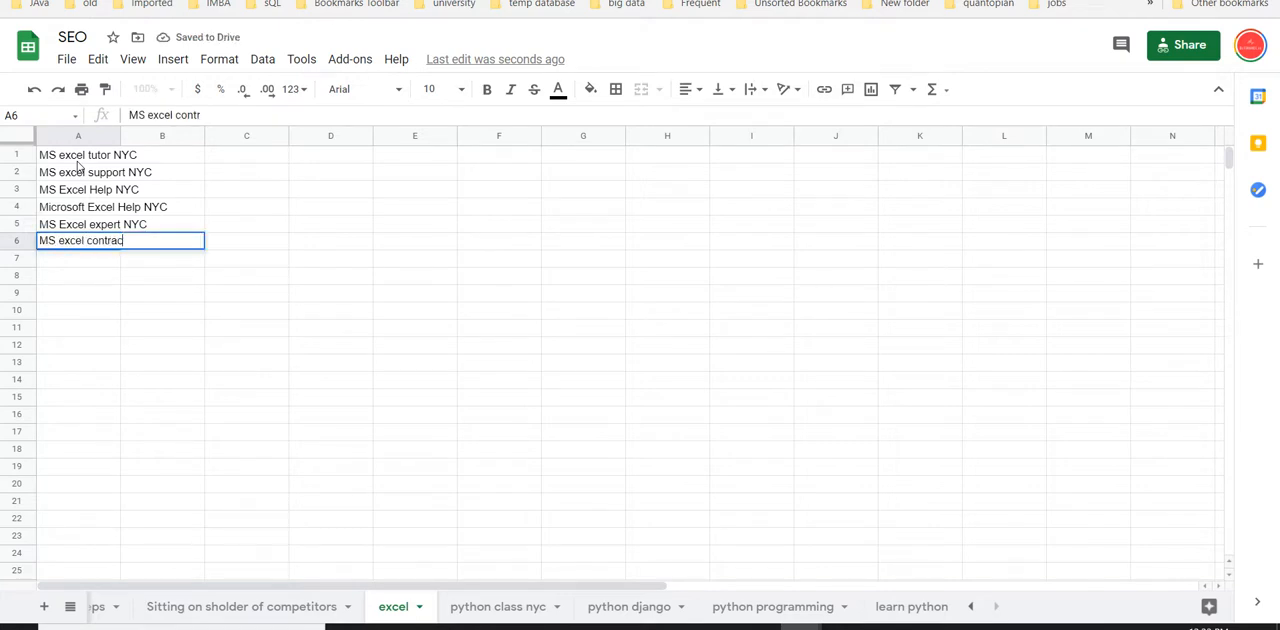
pyautogui.press('Return')
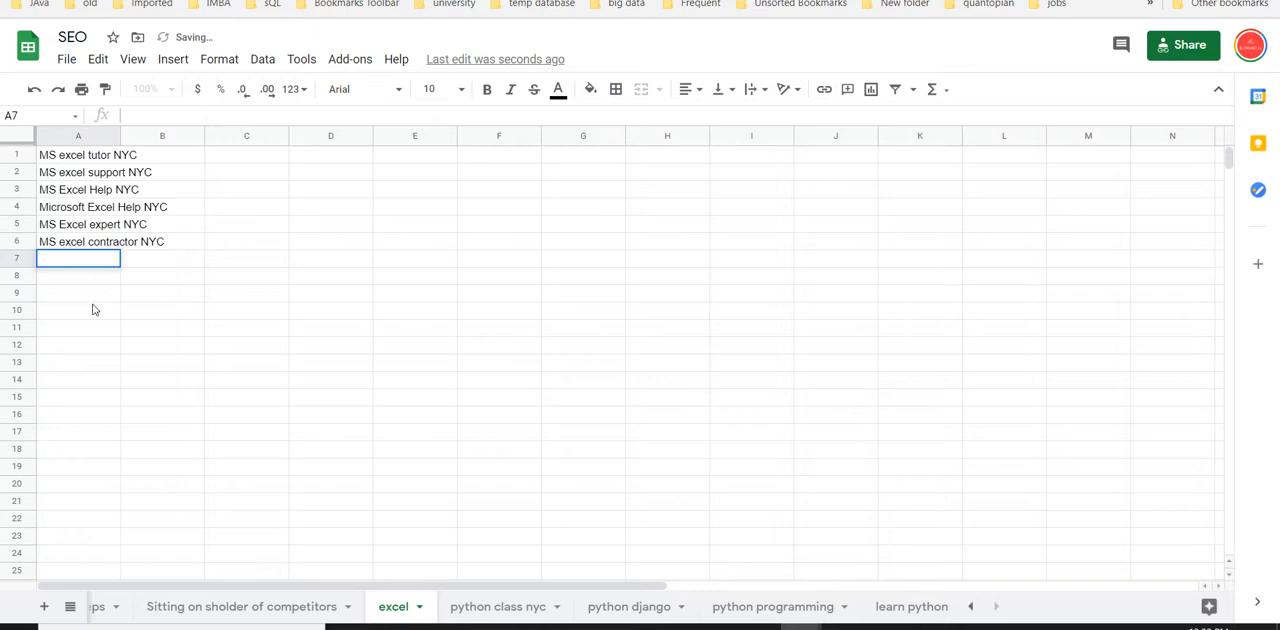
pyautogui.click(78, 308)
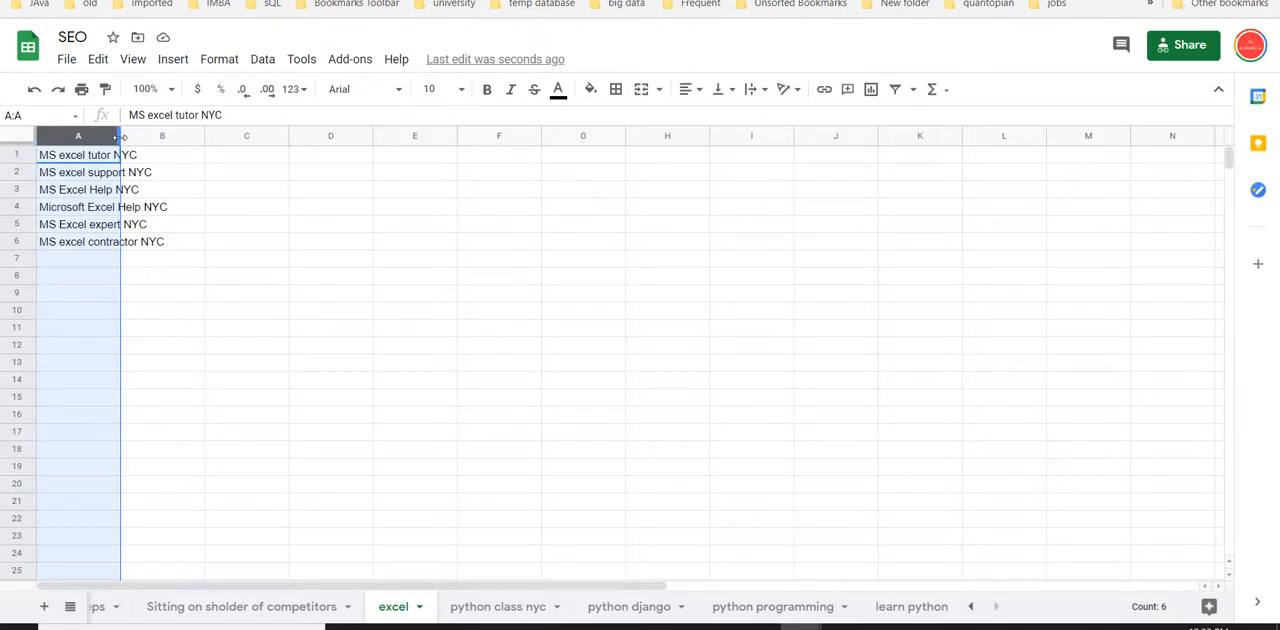
# Browse the Google results for 'MS excel tutor NYC' down to the pagination.
pyautogui.click(104, 156)
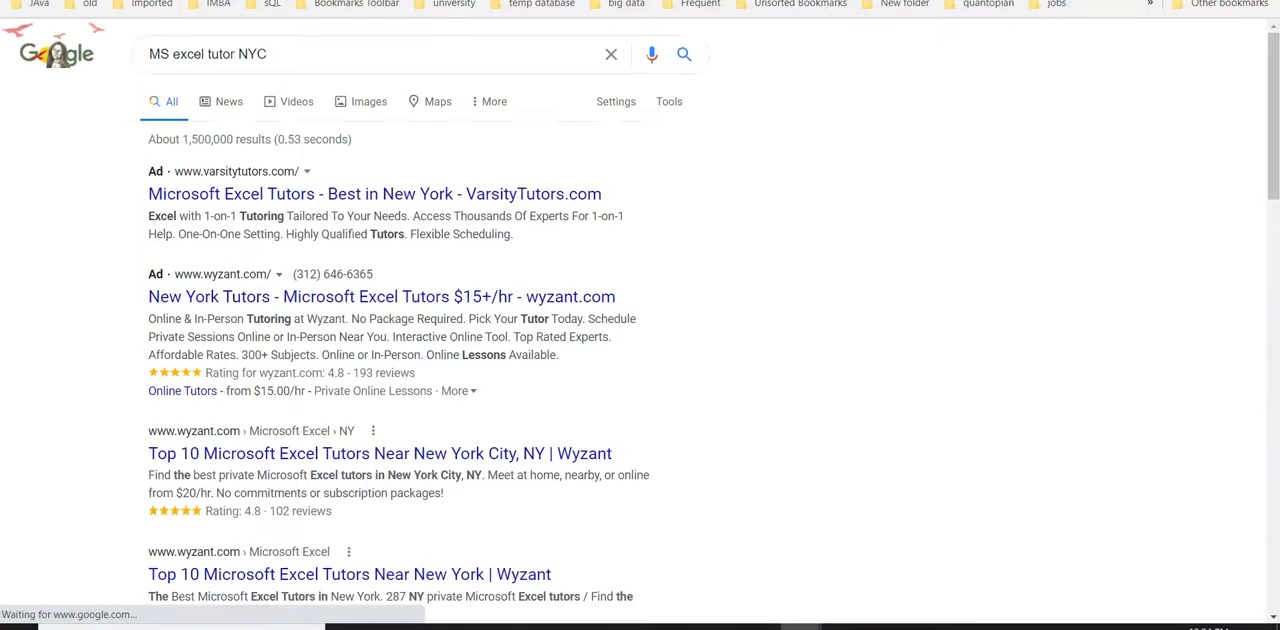
pyautogui.scroll(-3)
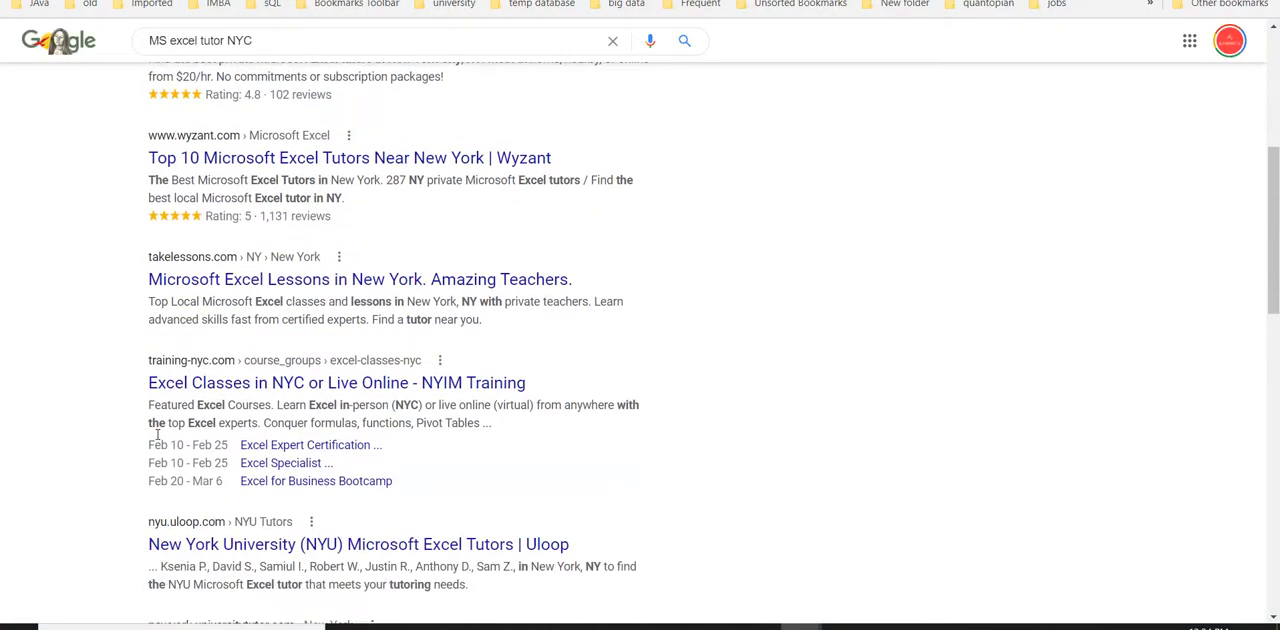
pyautogui.scroll(-3)
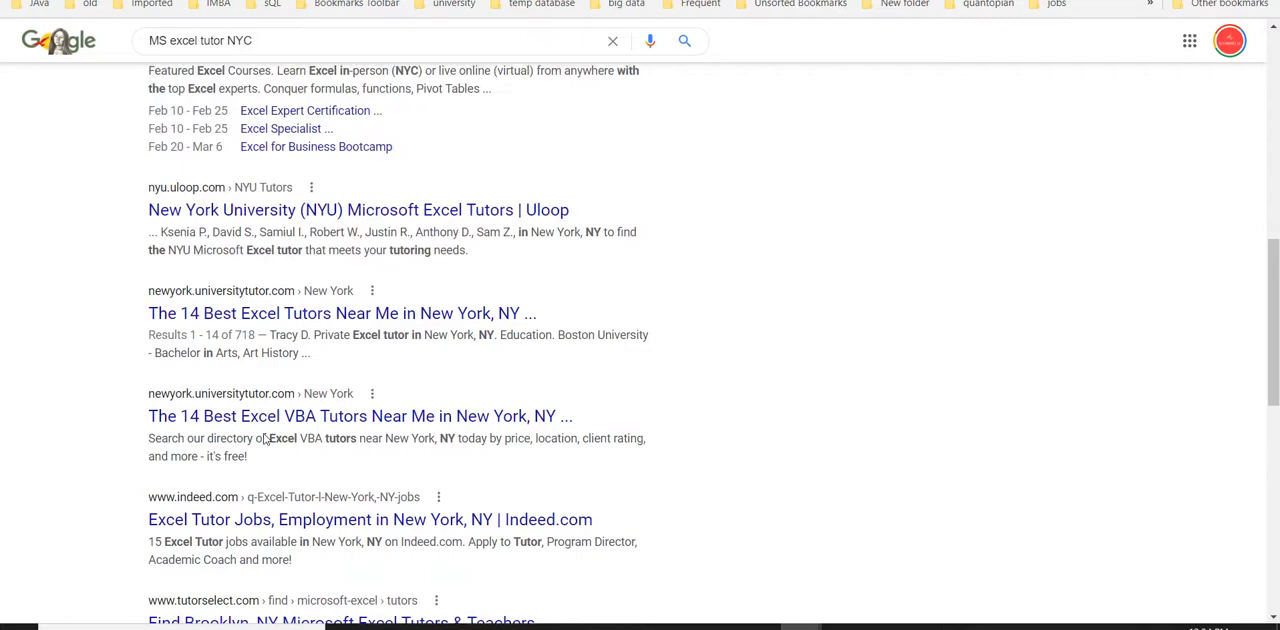
pyautogui.scroll(-3)
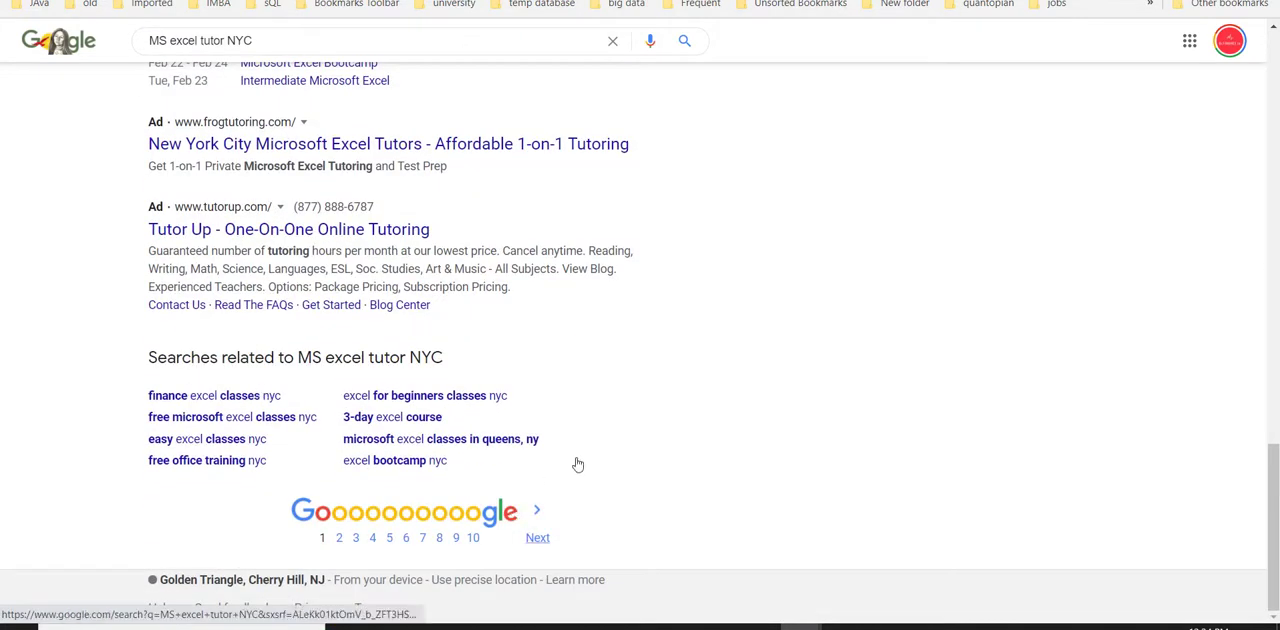
pyautogui.scroll(3)
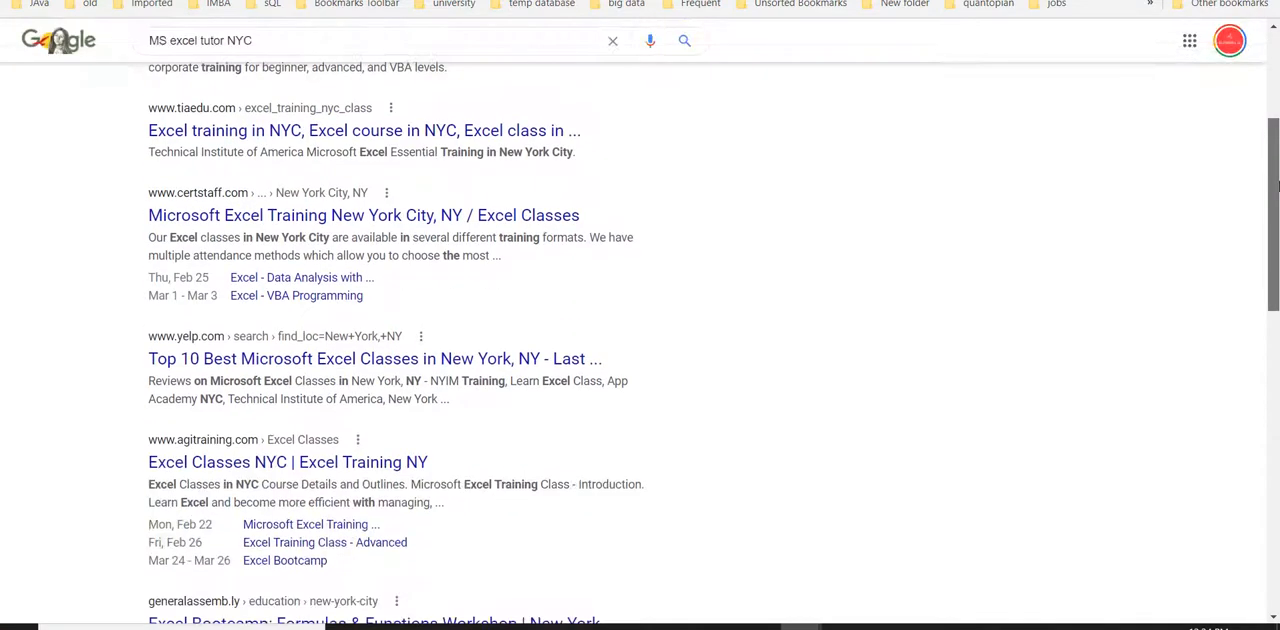
pyautogui.scroll(-3)
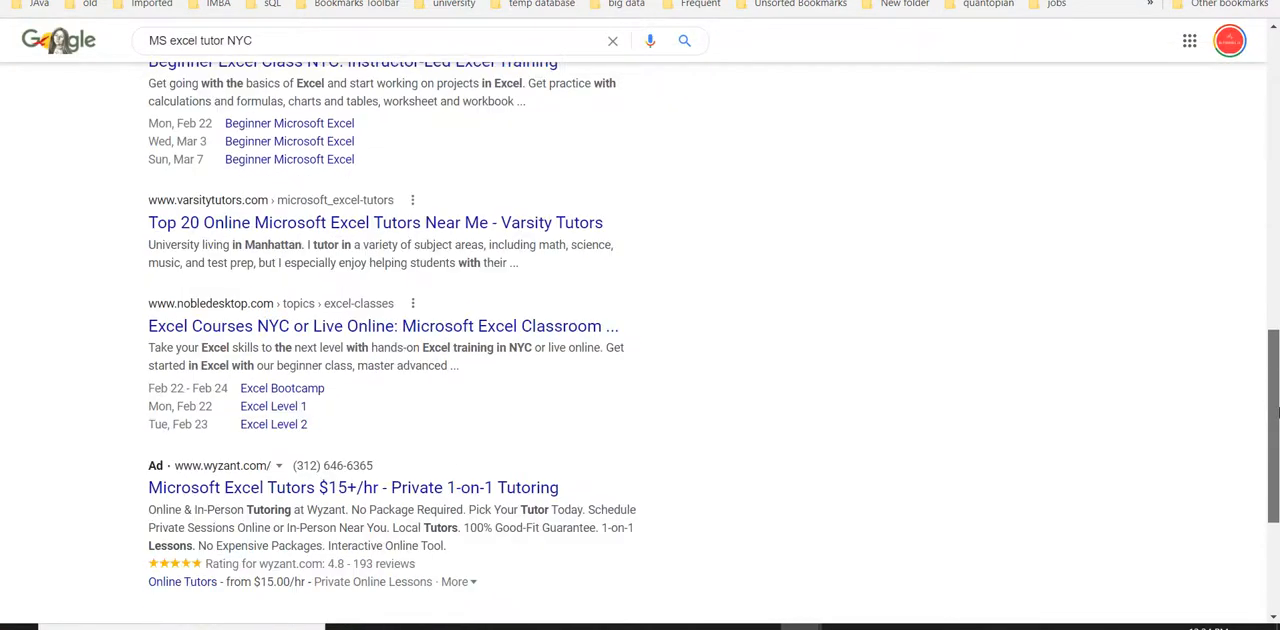
pyautogui.scroll(3)
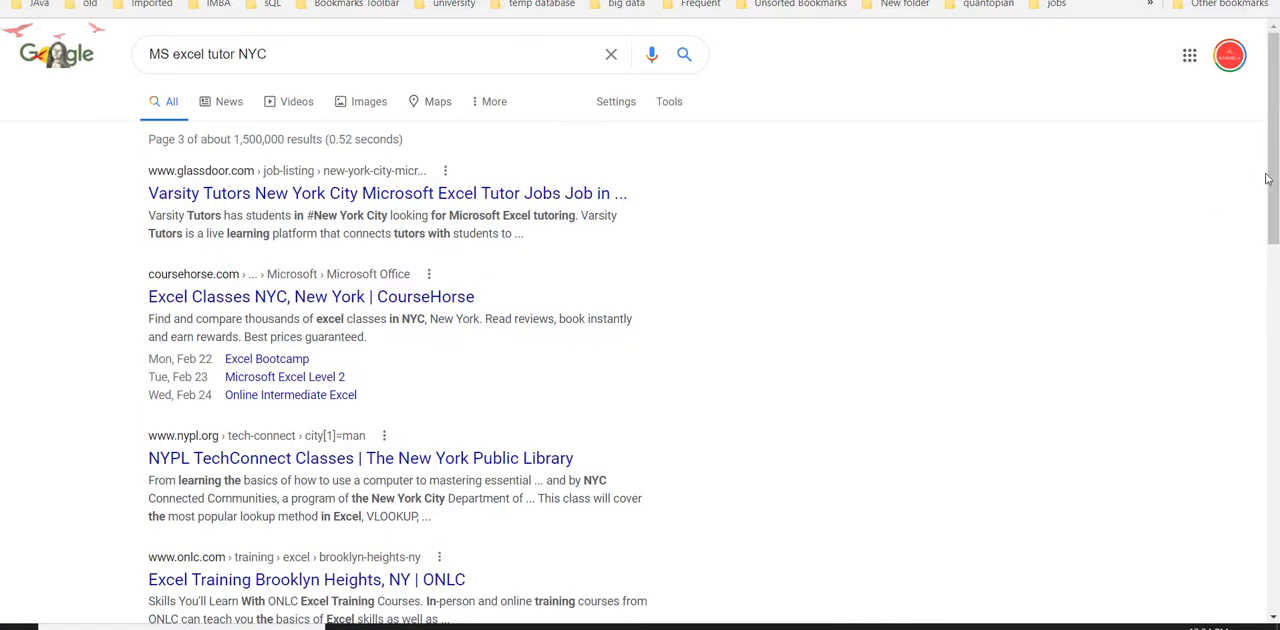
pyautogui.scroll(-3)
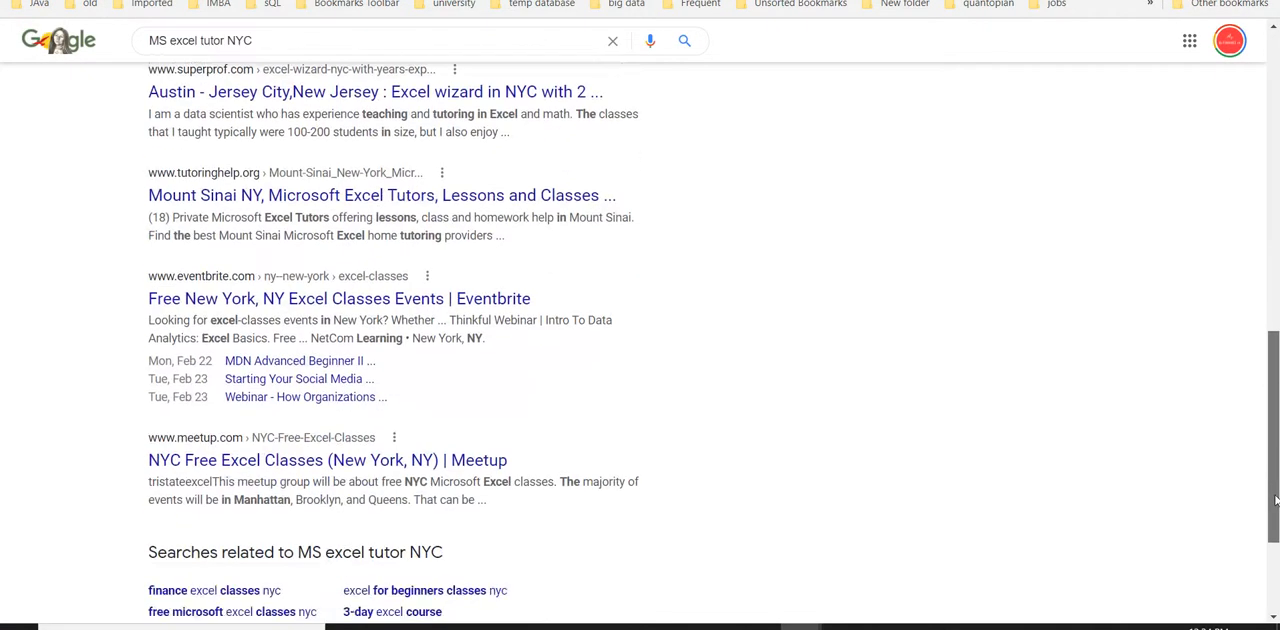
pyautogui.scroll(-3)
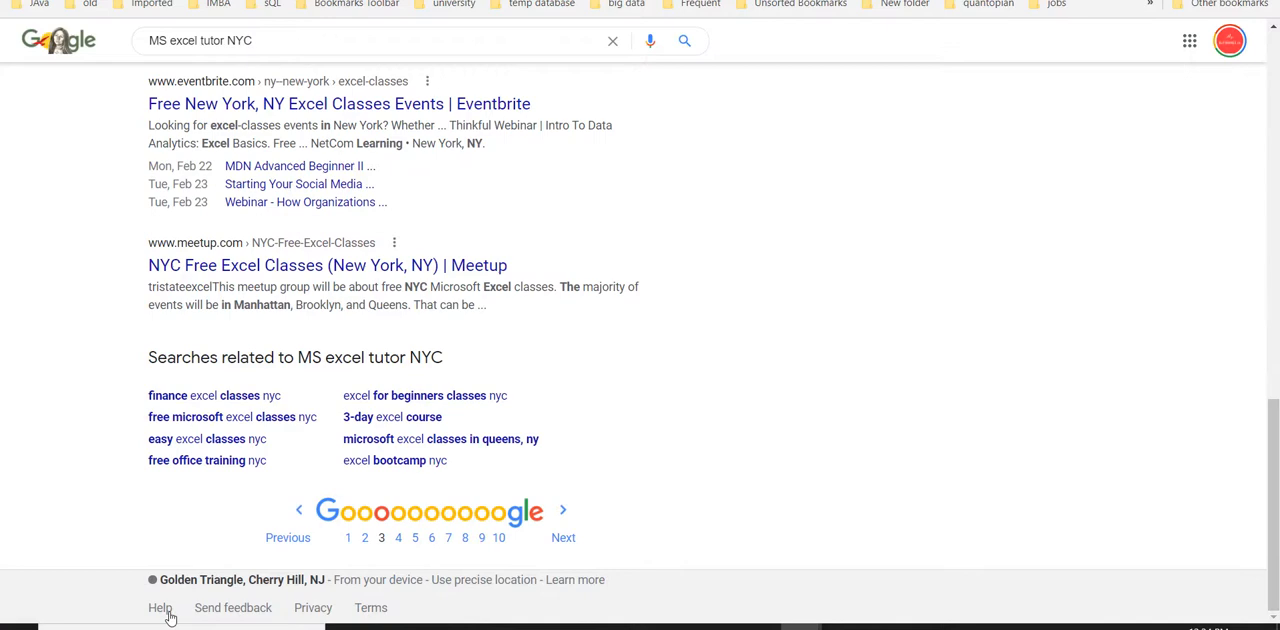
# Go to page 4 of the 'MS excel tutor NYC' results and scan its listings.
pyautogui.click(398, 536)
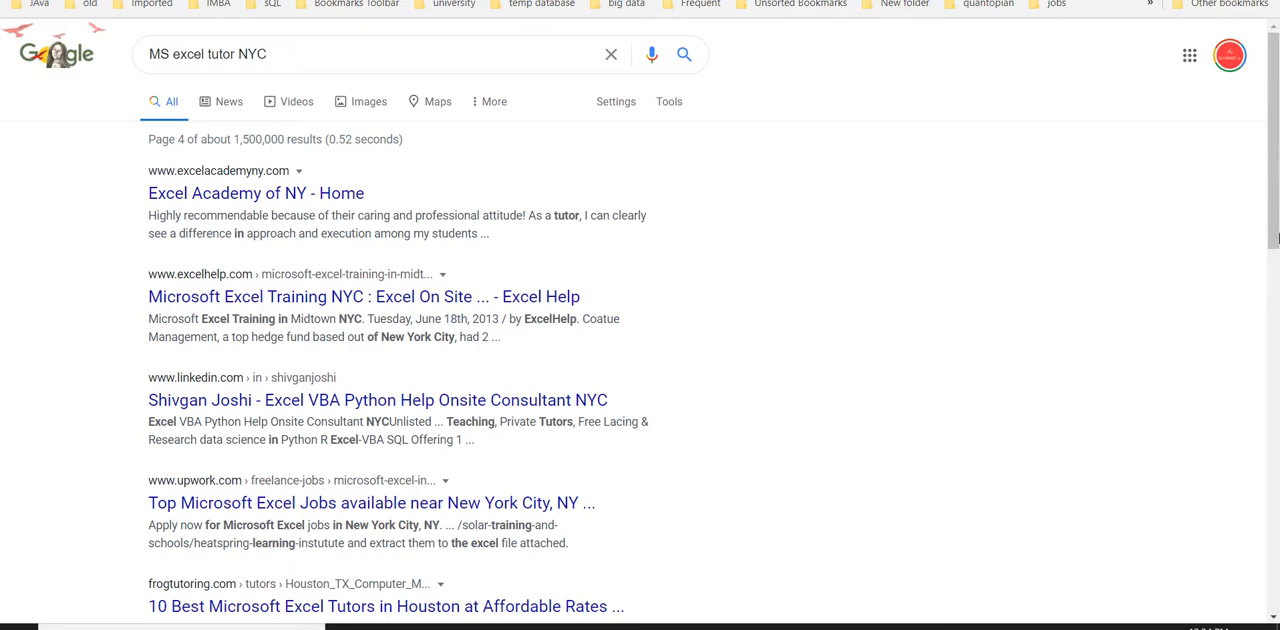
pyautogui.moveTo(1268, 484)
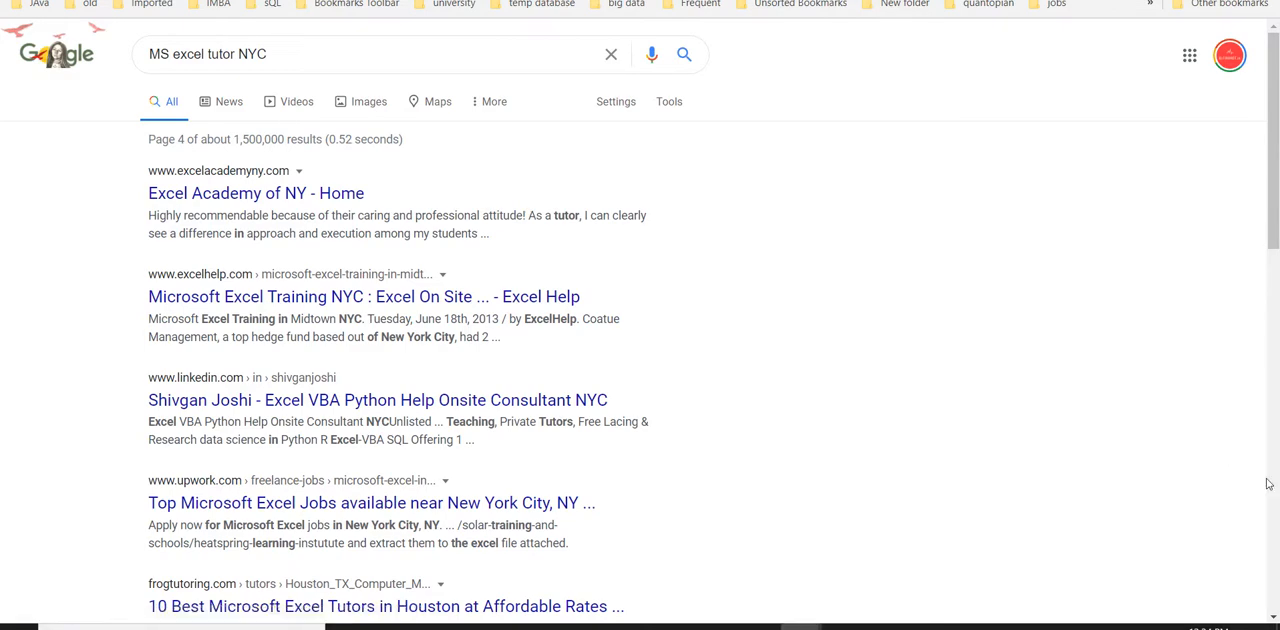
pyautogui.scroll(-3)
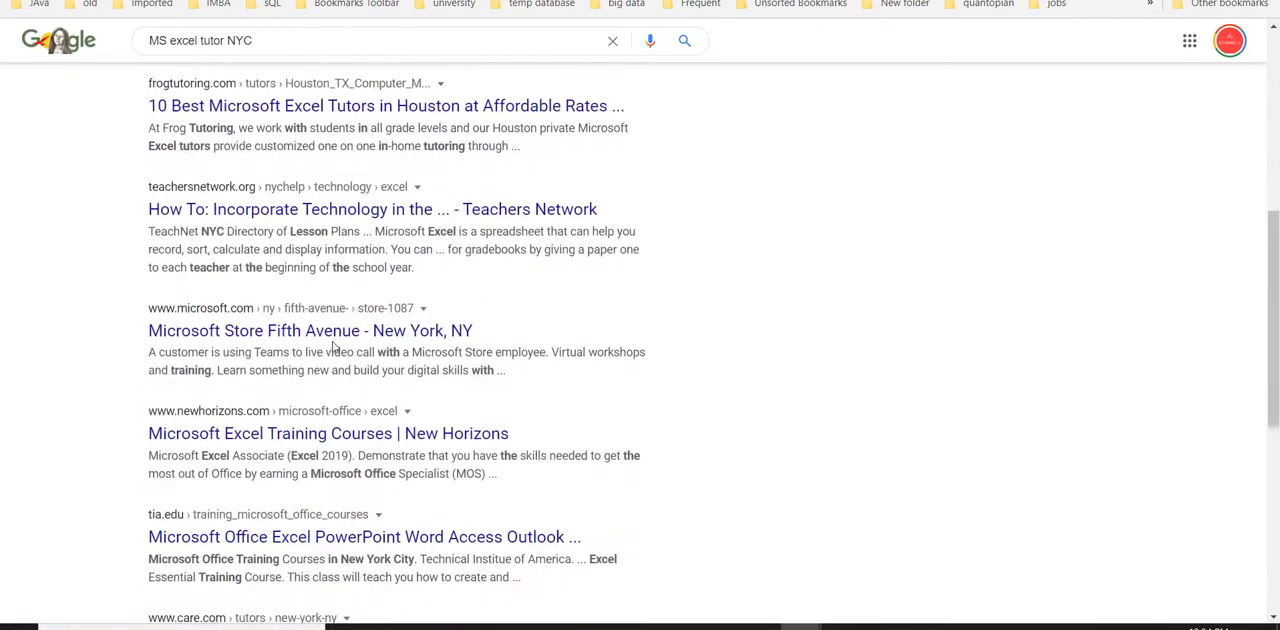
pyautogui.scroll(-3)
pyautogui.write('vba')
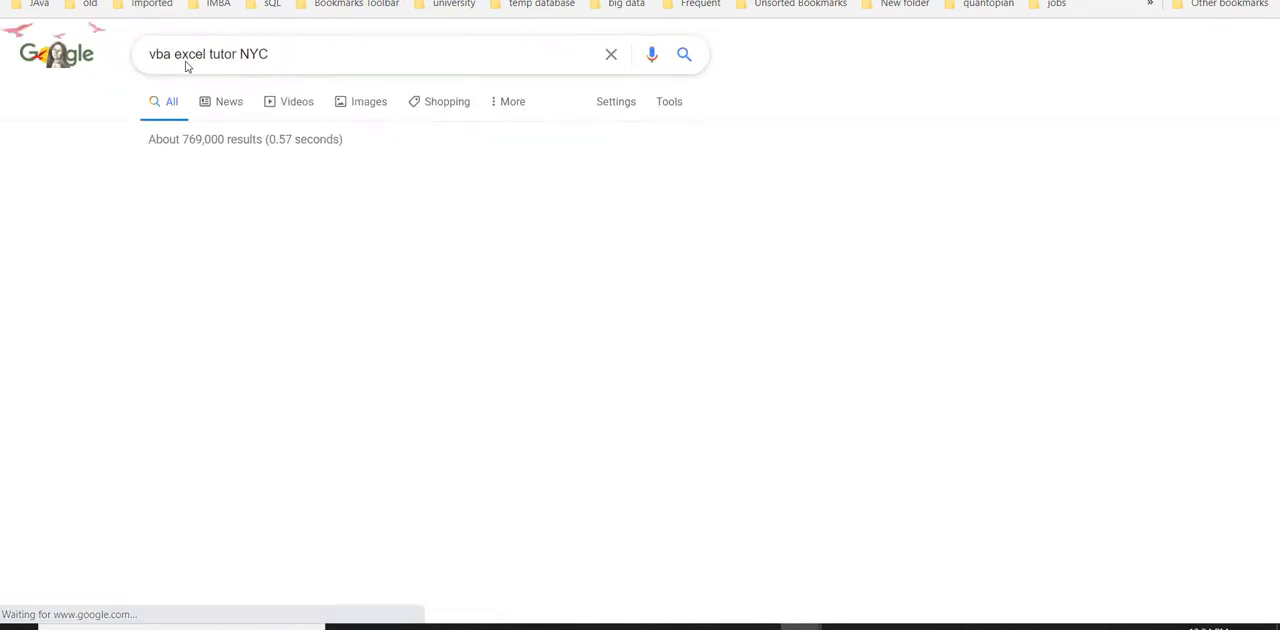
# Scroll through pages 3 and 4 of the 'vba excel tutor NYC' results.
pyautogui.scroll(-3)
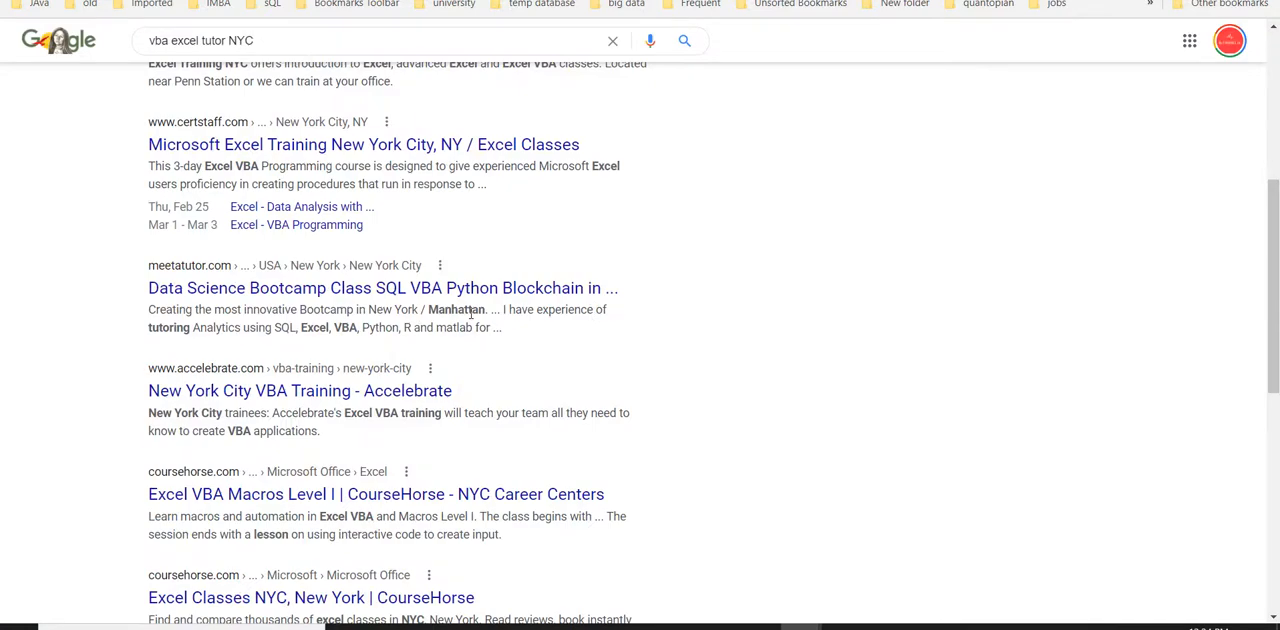
pyautogui.scroll(3)
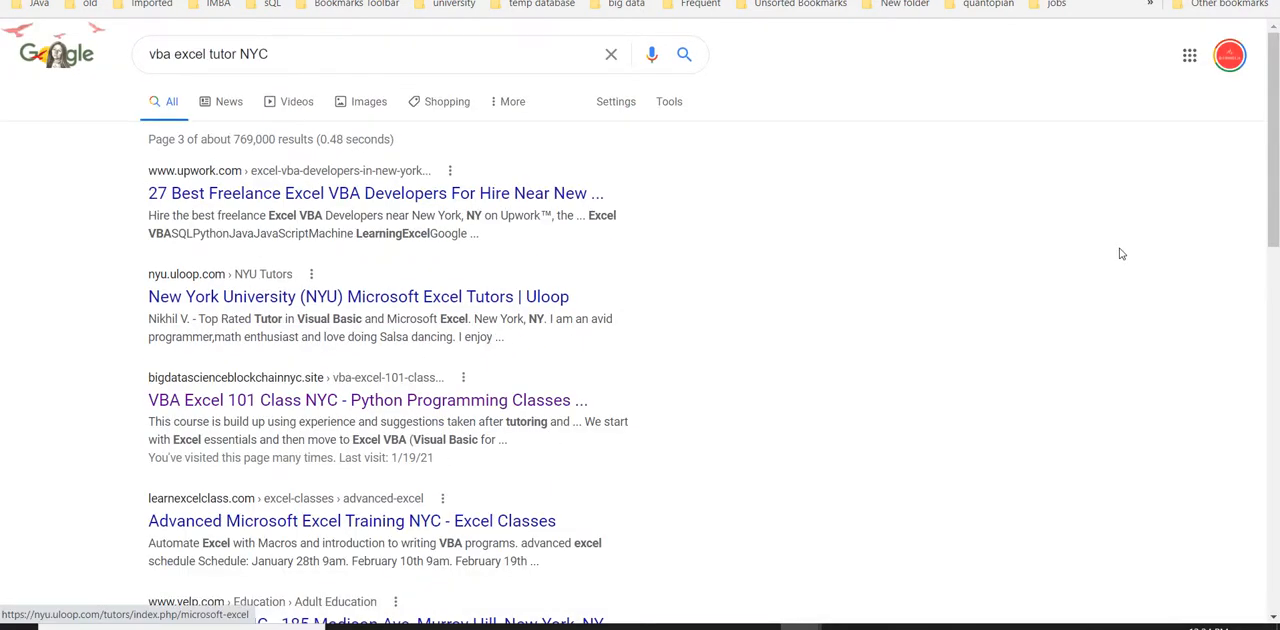
pyautogui.moveTo(1084, 136)
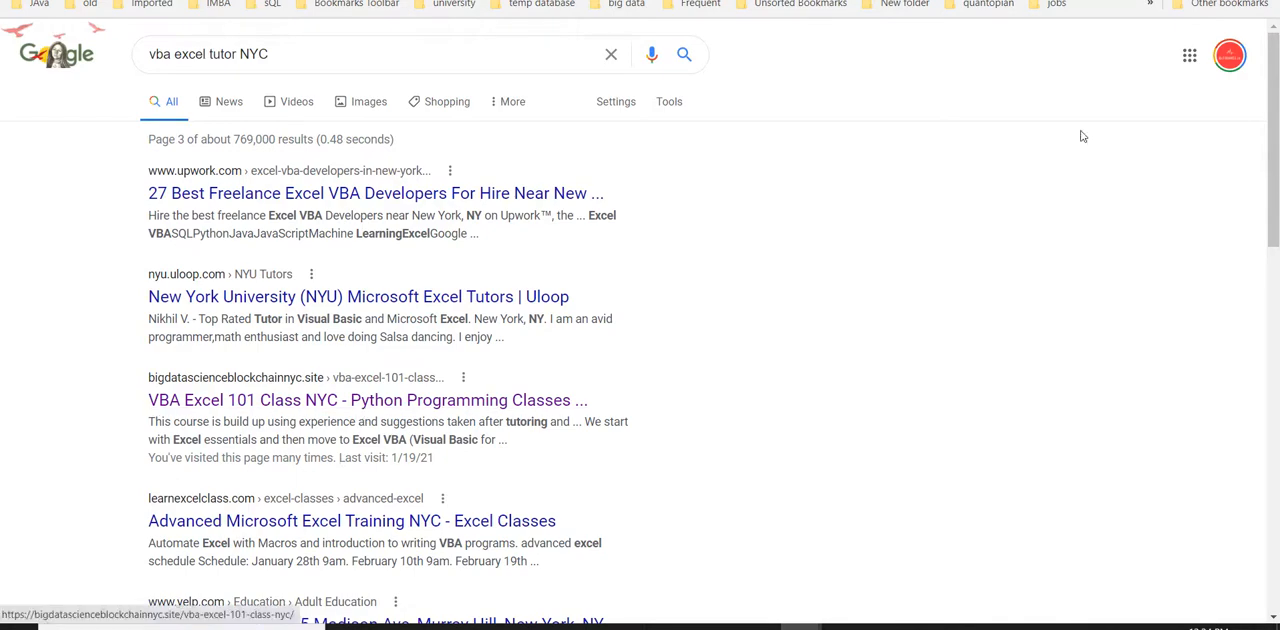
pyautogui.scroll(-3)
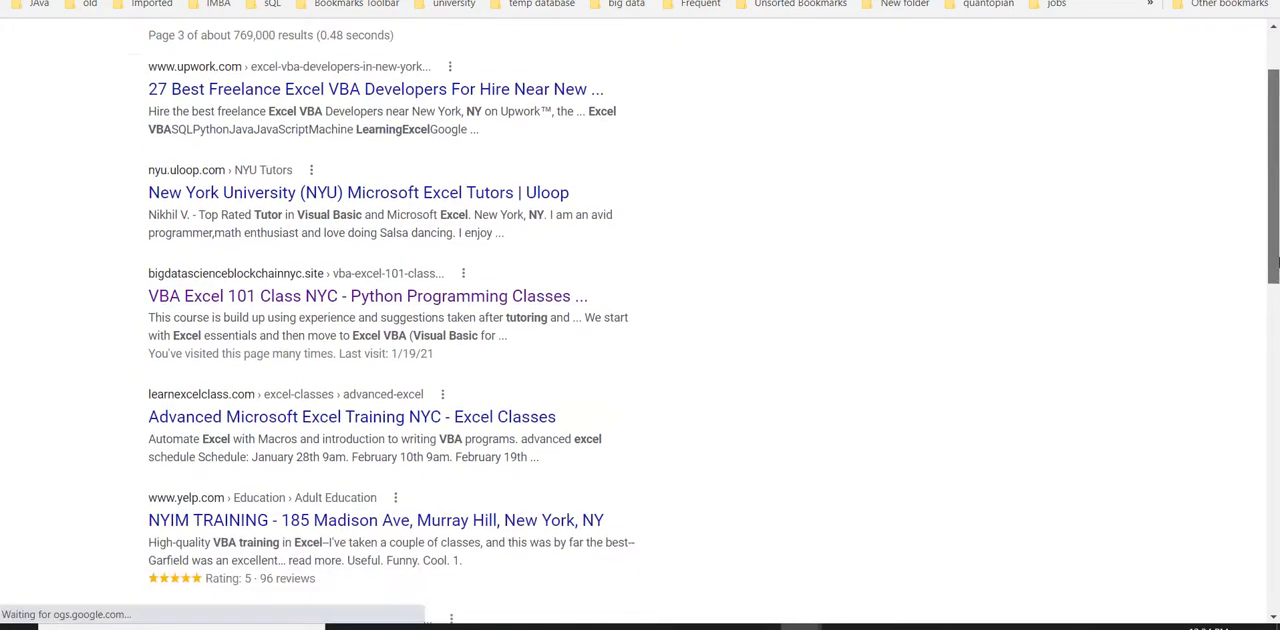
pyautogui.scroll(-3)
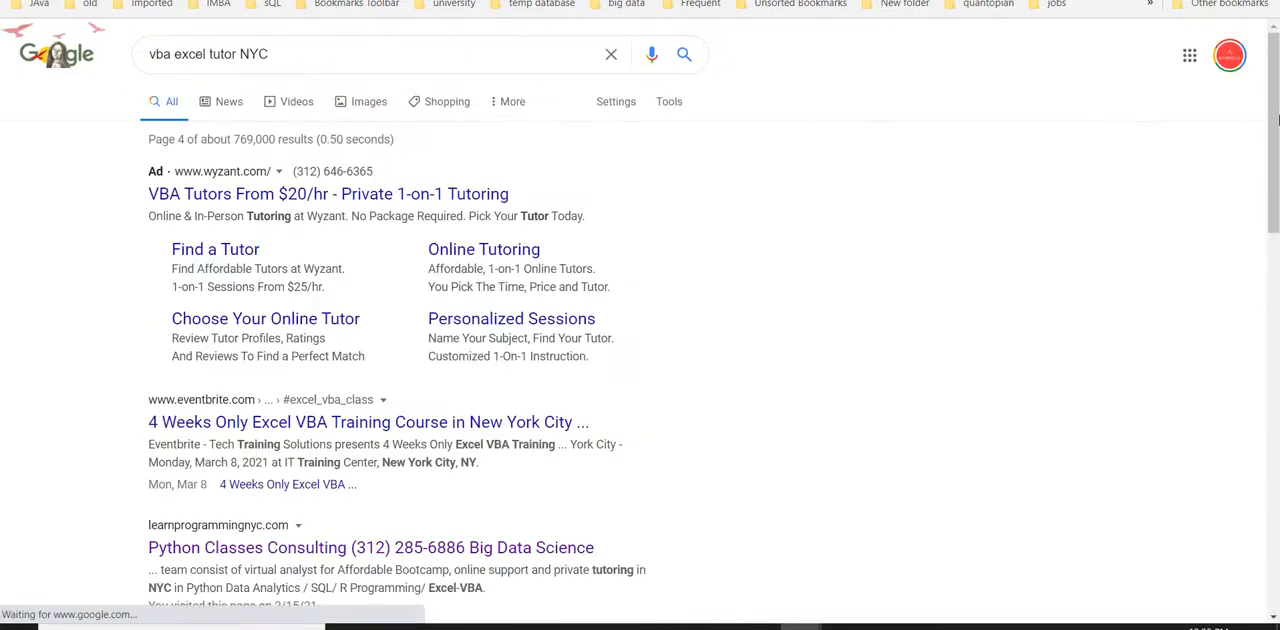
pyautogui.scroll(-3)
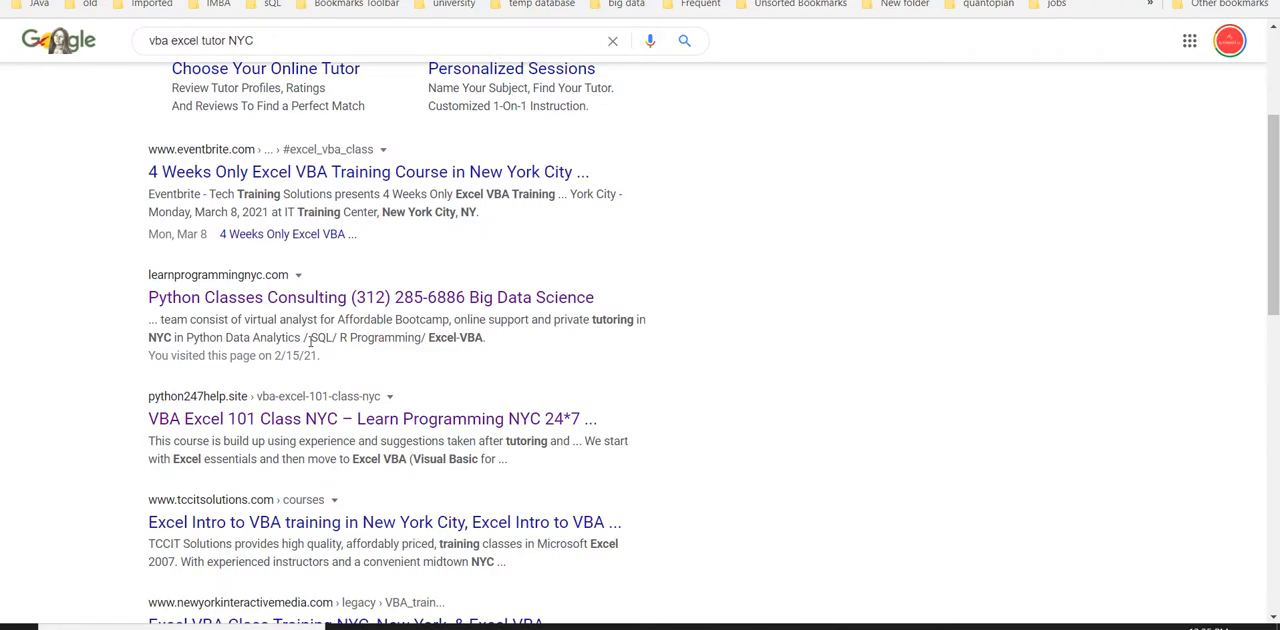
pyautogui.scroll(-3)
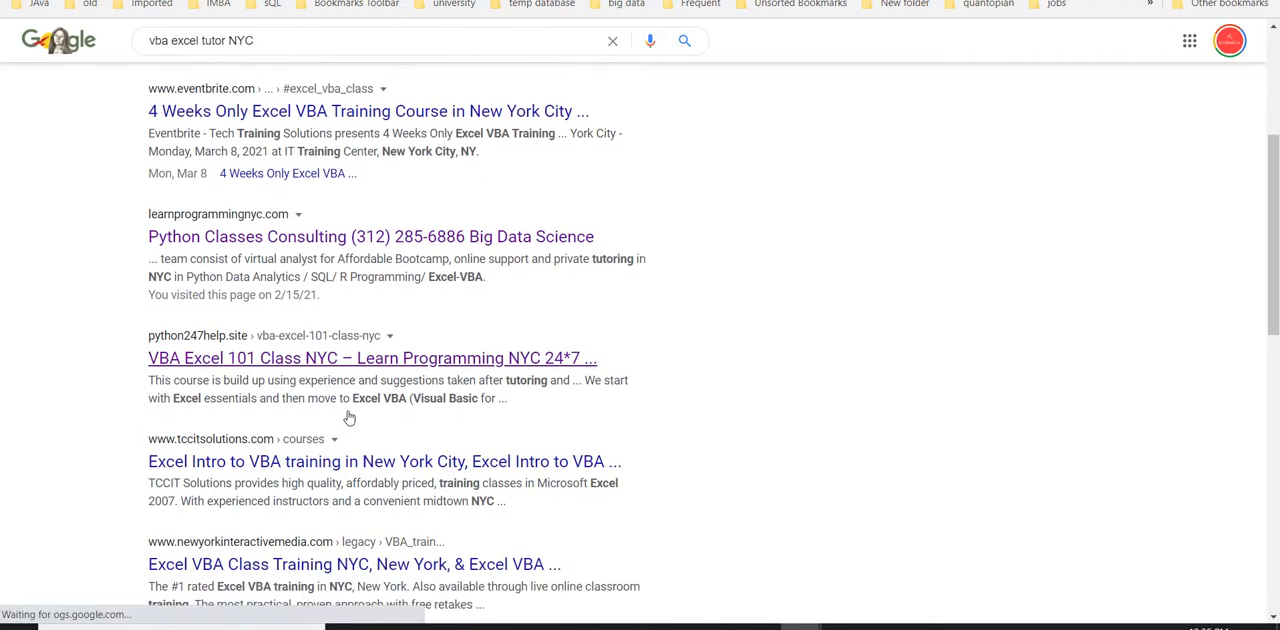
pyautogui.scroll(-3)
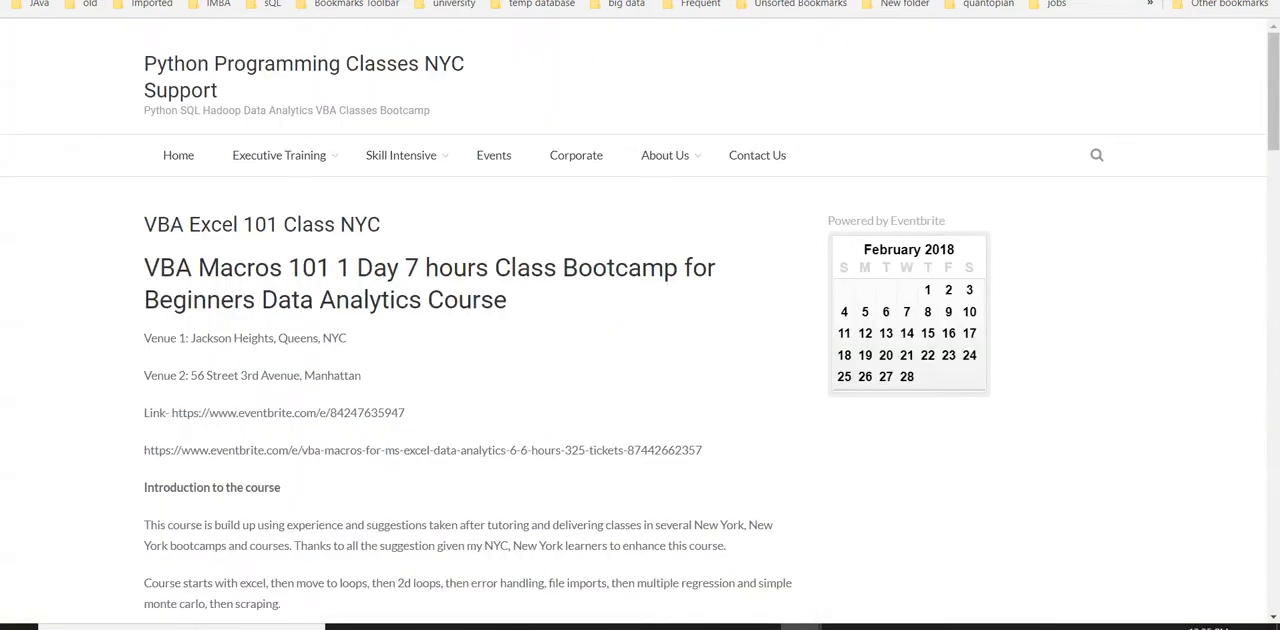
# View the Executive Training levels and the Excel VBA Programming 24*7 Online Help course page.
pyautogui.click(280, 156)
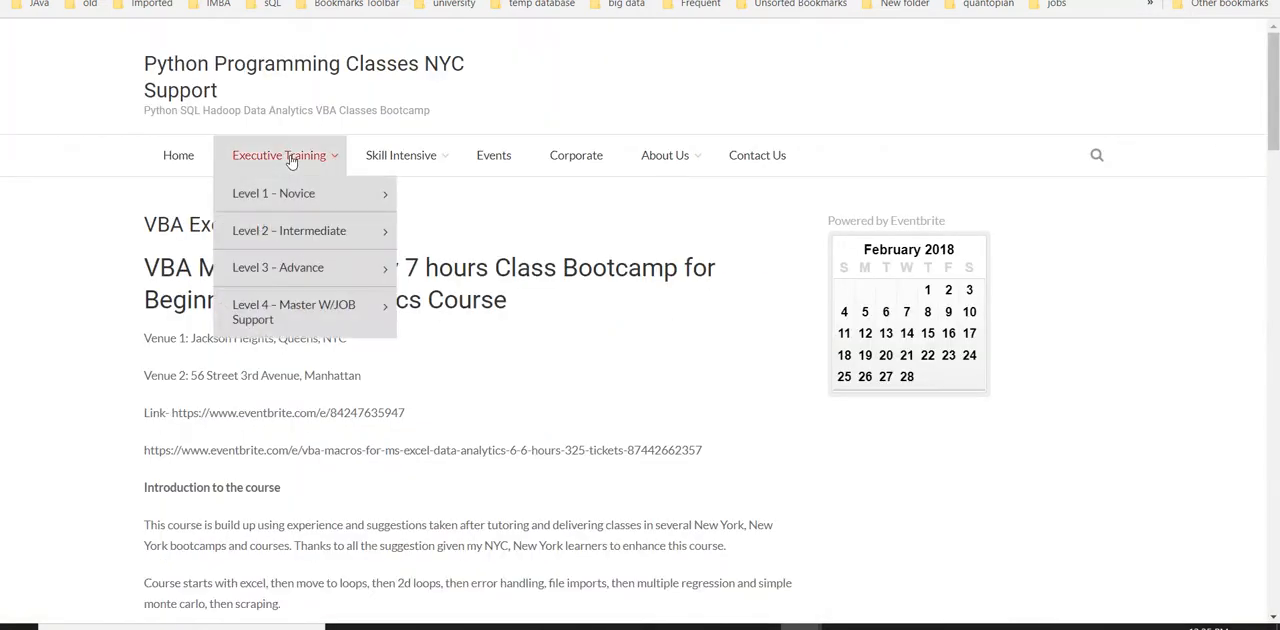
pyautogui.moveTo(288, 230)
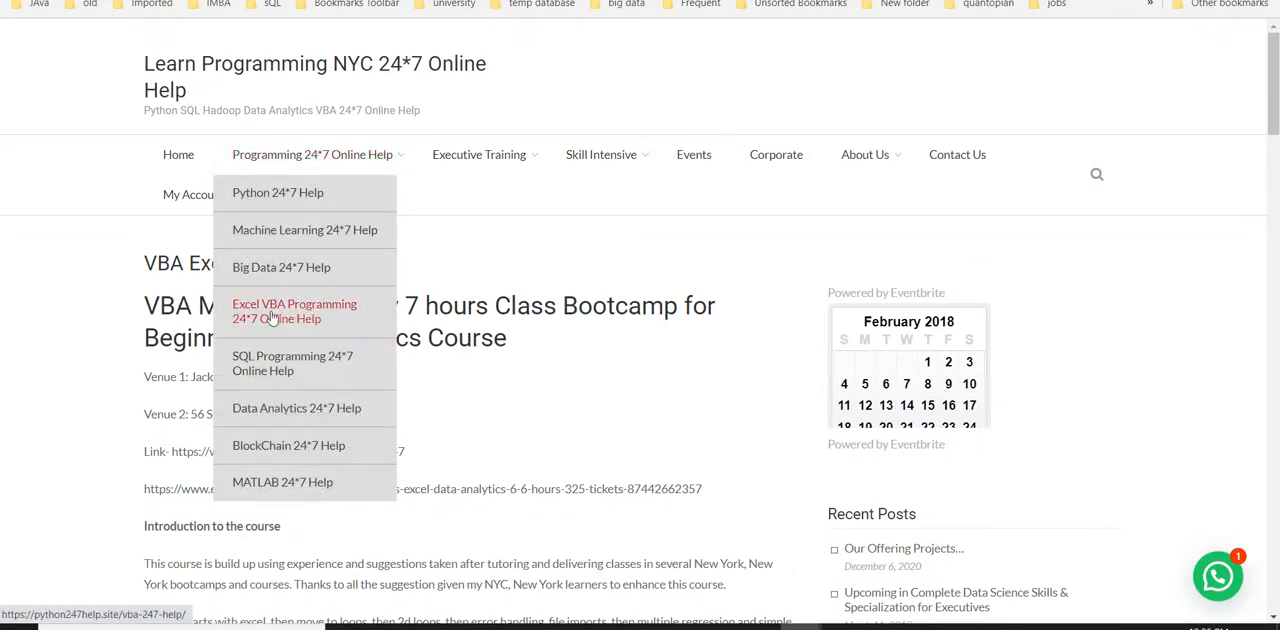
pyautogui.click(294, 312)
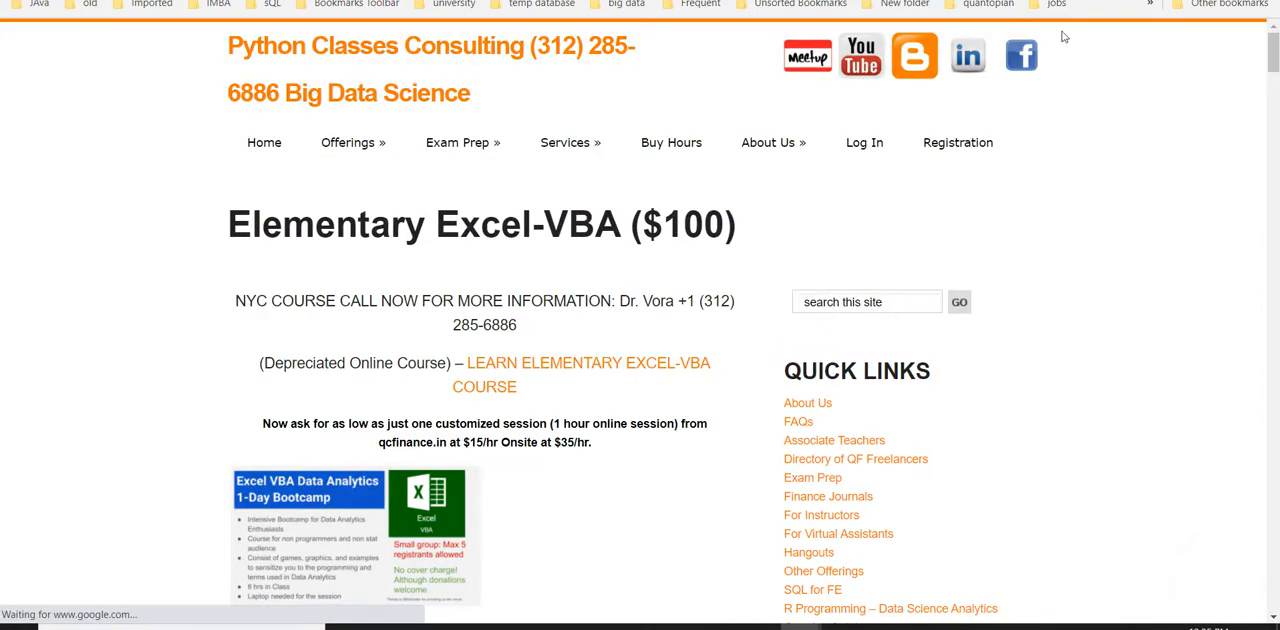
pyautogui.moveTo(104, 330)
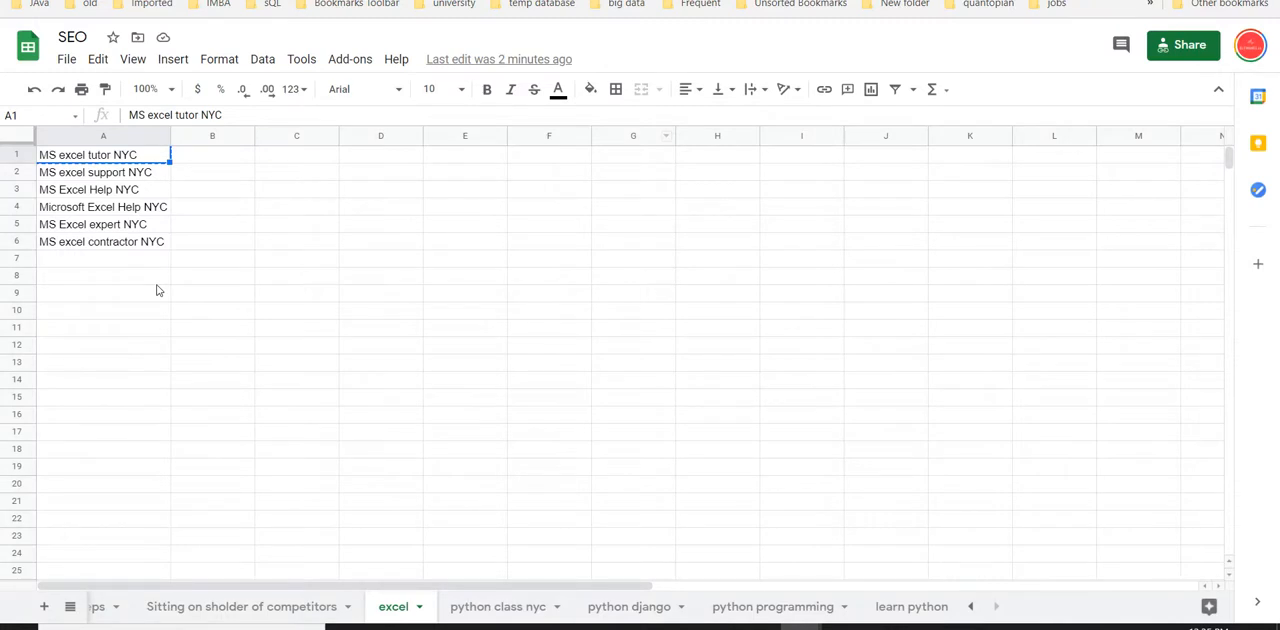
# Return to the excel sheet and select empty cell A8 below the keyword list.
pyautogui.click(104, 274)
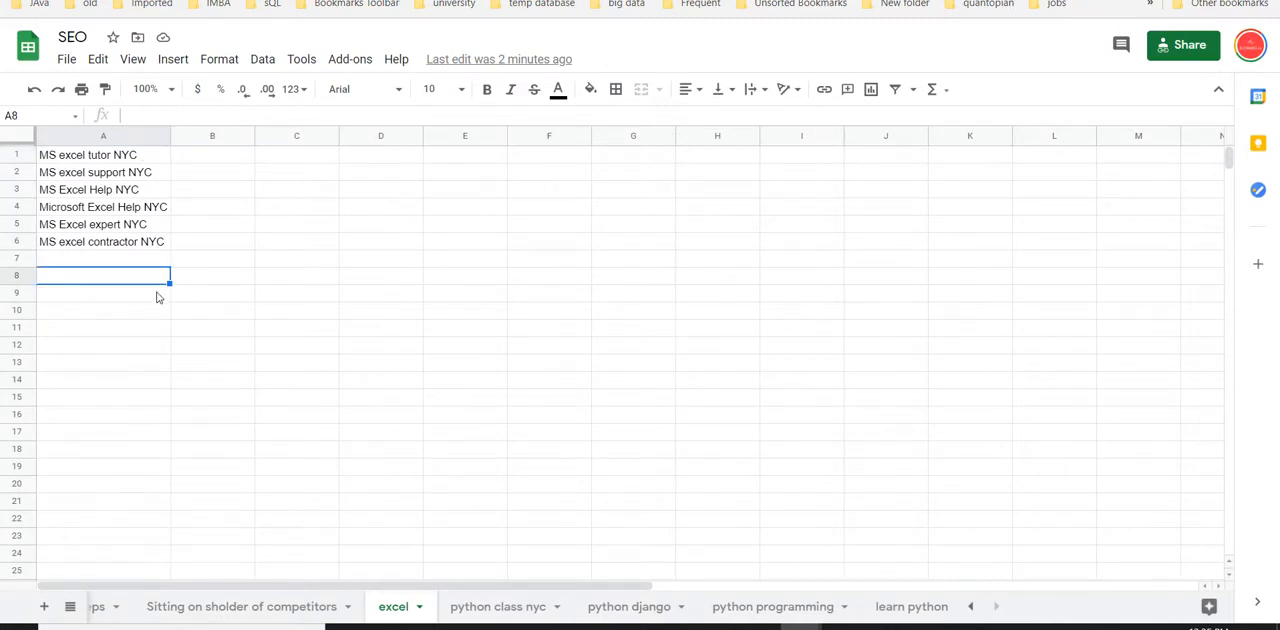
pyautogui.moveTo(392, 184)
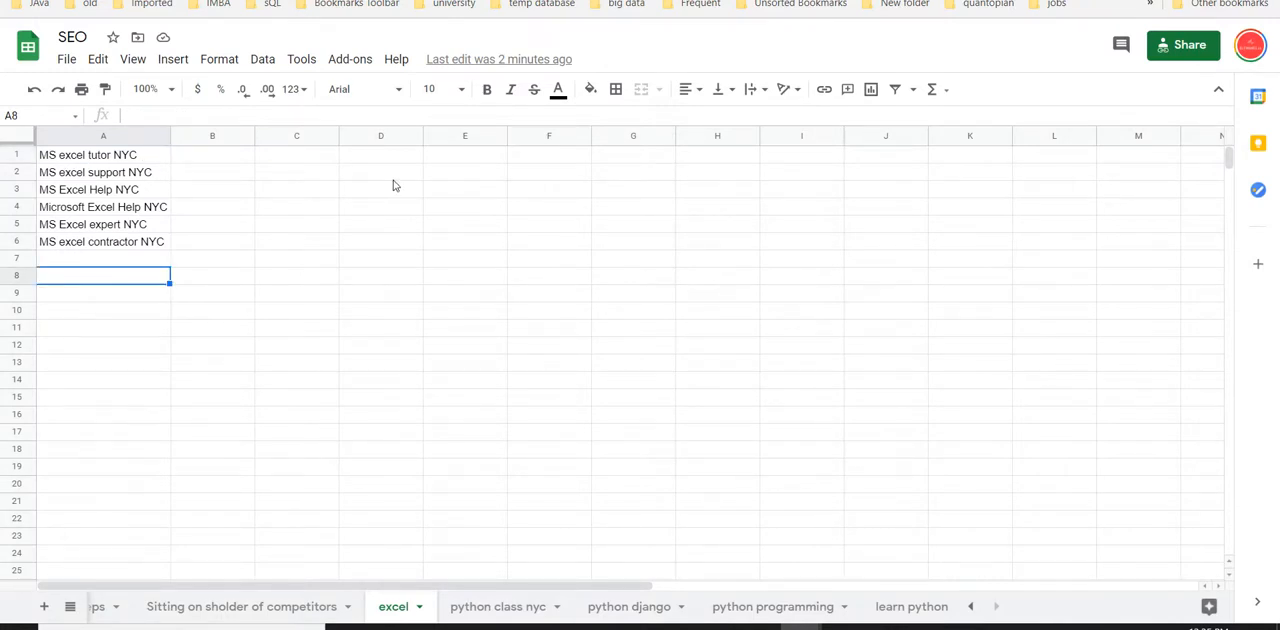